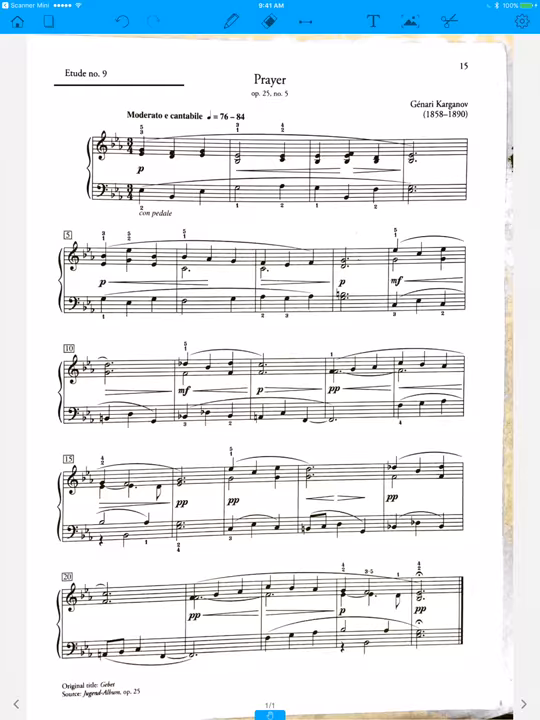
With the red pen, circle the key signature and write Bb, Eb, Ab beside it
{"action": "left_click", "coordinate": [231, 21]}
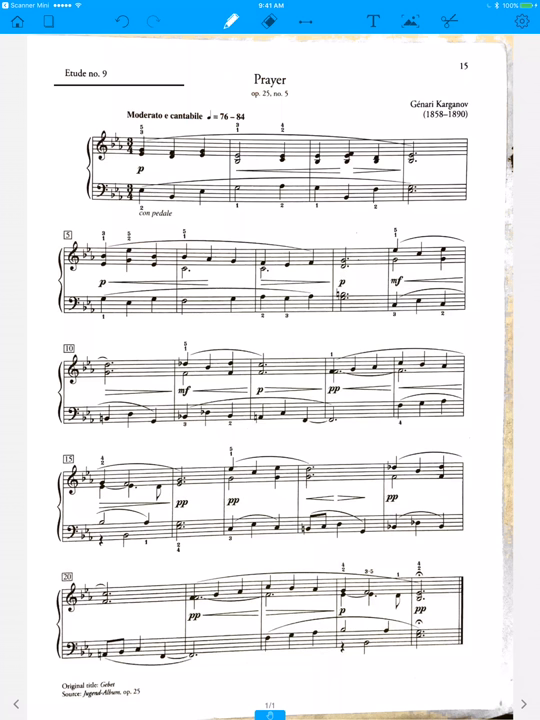
{"action": "left_click_drag", "start_coordinate": [95, 130], "coordinate": [120, 160]}
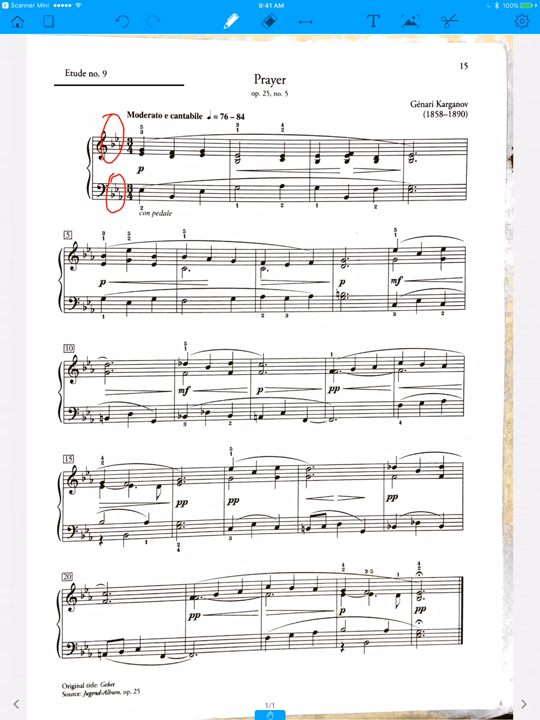
{"action": "left_click_drag", "start_coordinate": [40, 140], "coordinate": [70, 125]}
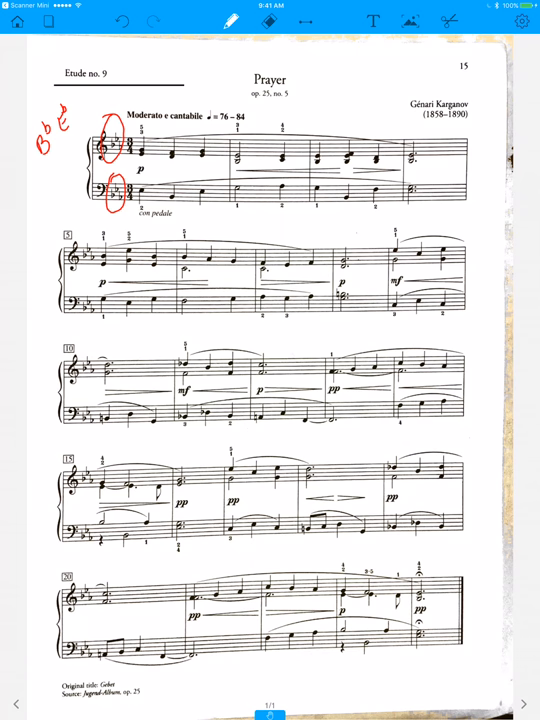
{"action": "type", "text": "Ab"}
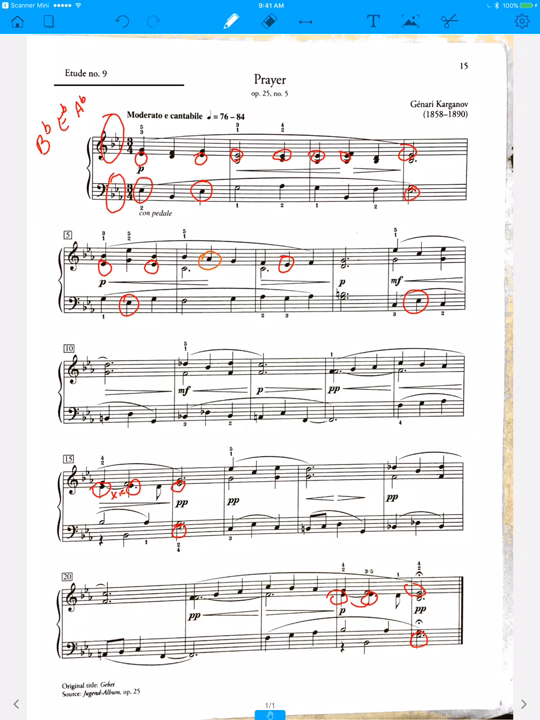
Set the pen colour to orange and circle the next group of notes
{"action": "left_click", "coordinate": [372, 371]}
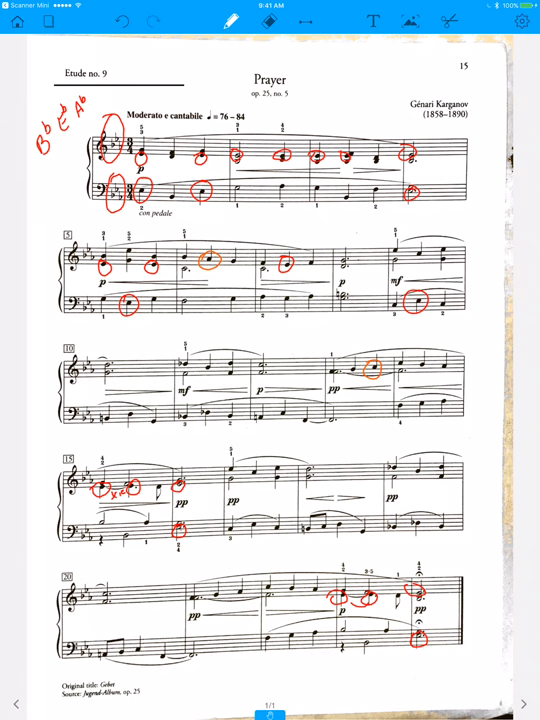
{"action": "left_click", "coordinate": [445, 375]}
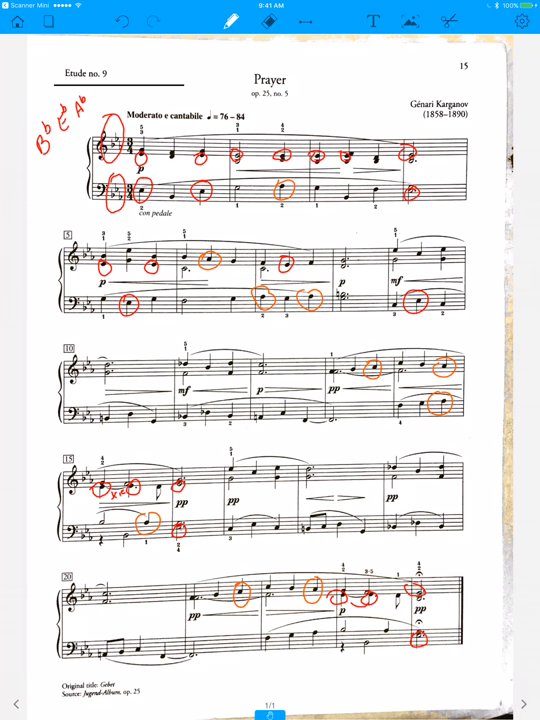
{"action": "left_click", "coordinate": [228, 22]}
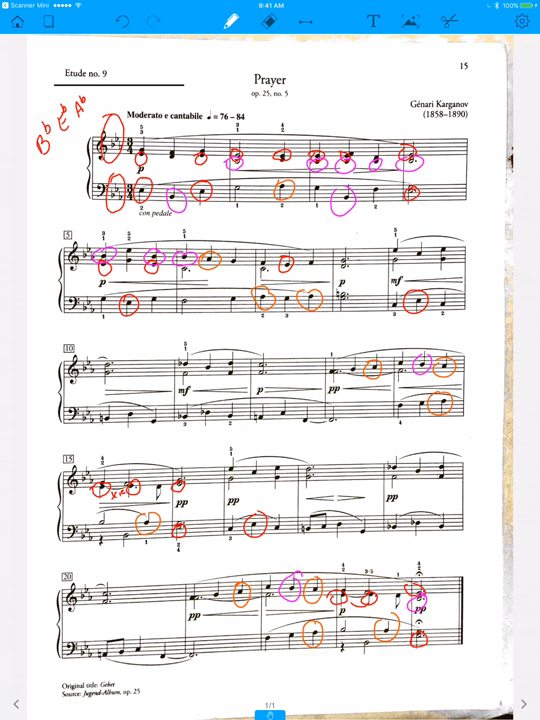
Circle another bass-staff note in magenta
{"action": "left_click_drag", "start_coordinate": [175, 410], "coordinate": [190, 425]}
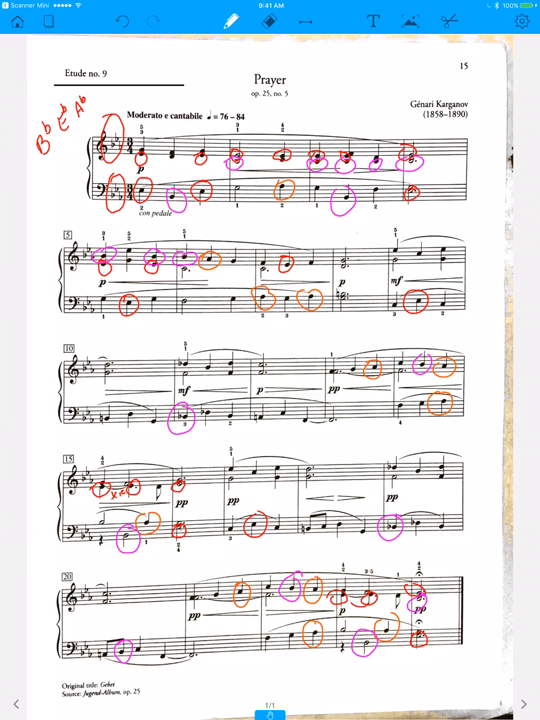
Draw a navy arrow to the bass note and write 'fingering' beneath the bass notes
{"action": "left_click", "coordinate": [140, 211]}
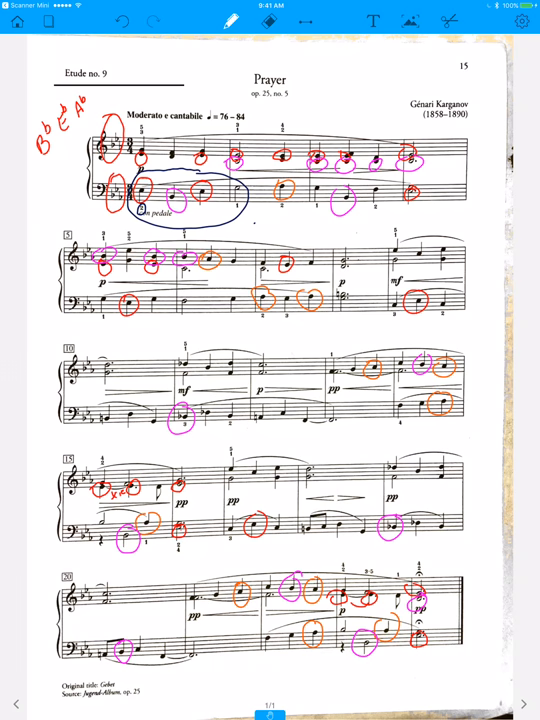
{"action": "left_click_drag", "start_coordinate": [250, 228], "coordinate": [268, 212]}
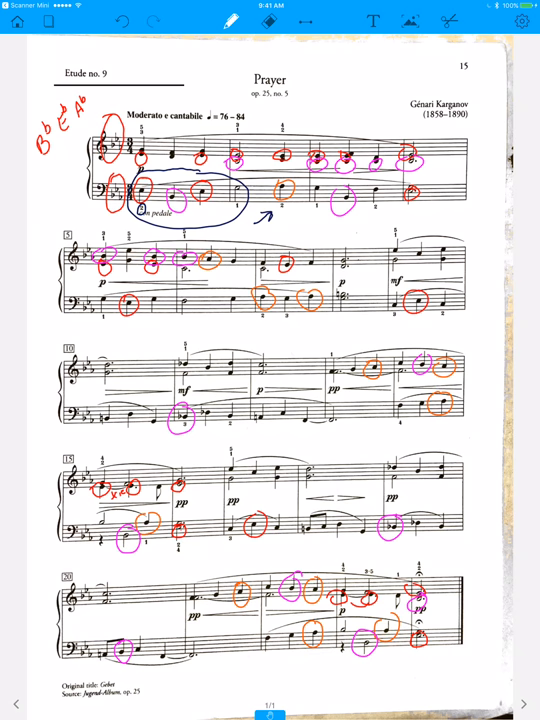
{"action": "left_click", "coordinate": [100, 317]}
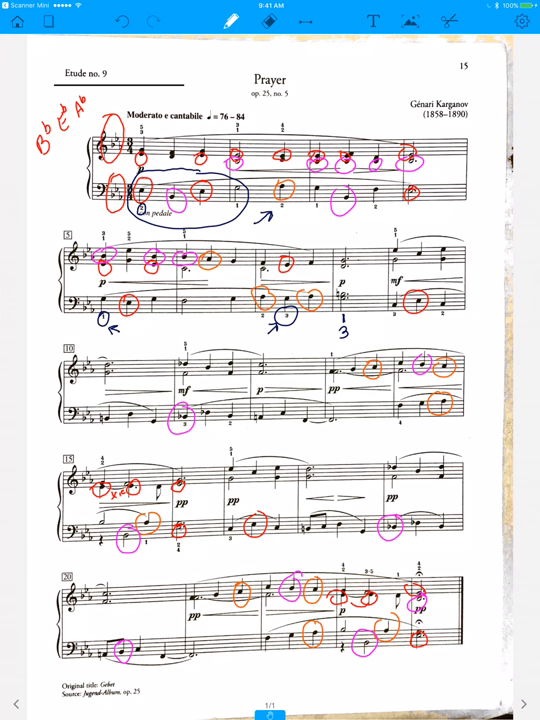
{"action": "type", "text": "fingering"}
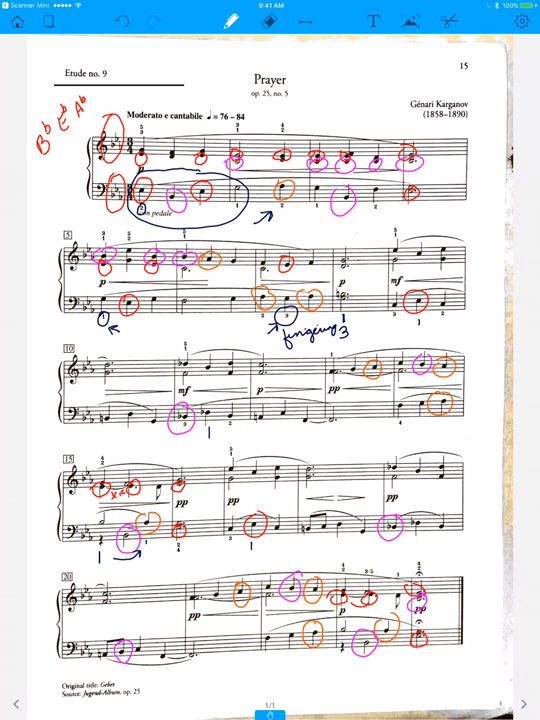
Write fingering numbers 2 3 beneath the looped bass phrases
{"action": "type", "text": "2 3"}
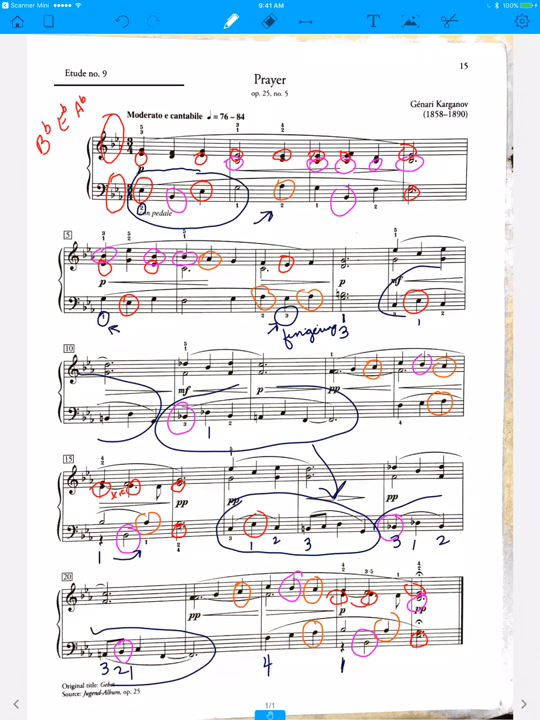
{"action": "left_click_drag", "start_coordinate": [125, 80], "coordinate": [135, 105]}
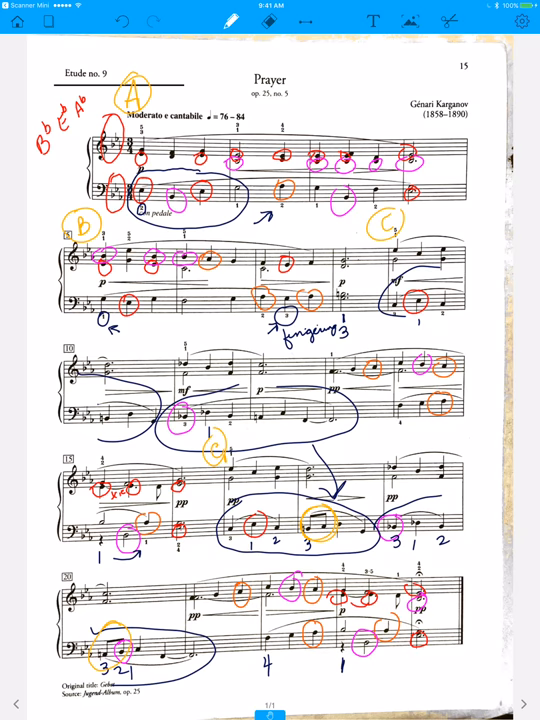
Switch to the yellow pen and draw a held-note line across bar 21
{"action": "left_click", "coordinate": [330, 375]}
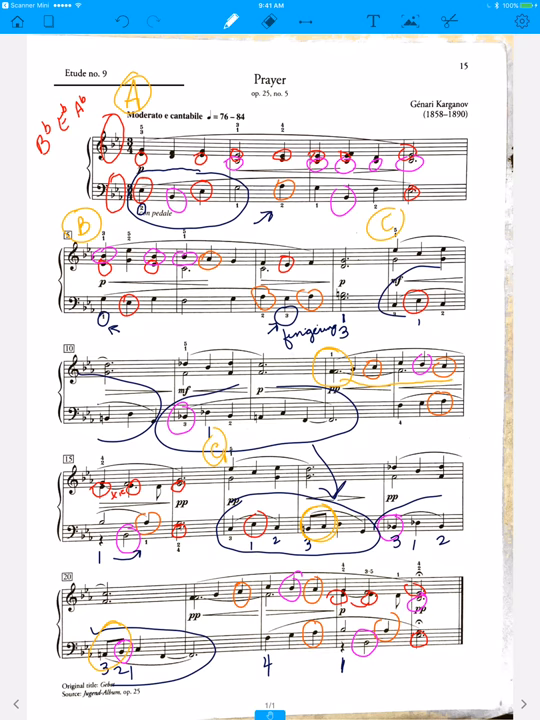
{"action": "left_click_drag", "start_coordinate": [195, 607], "coordinate": [320, 607]}
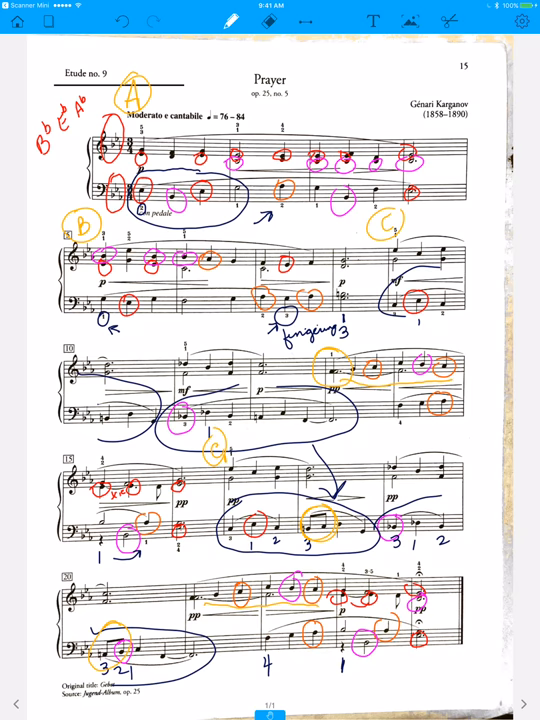